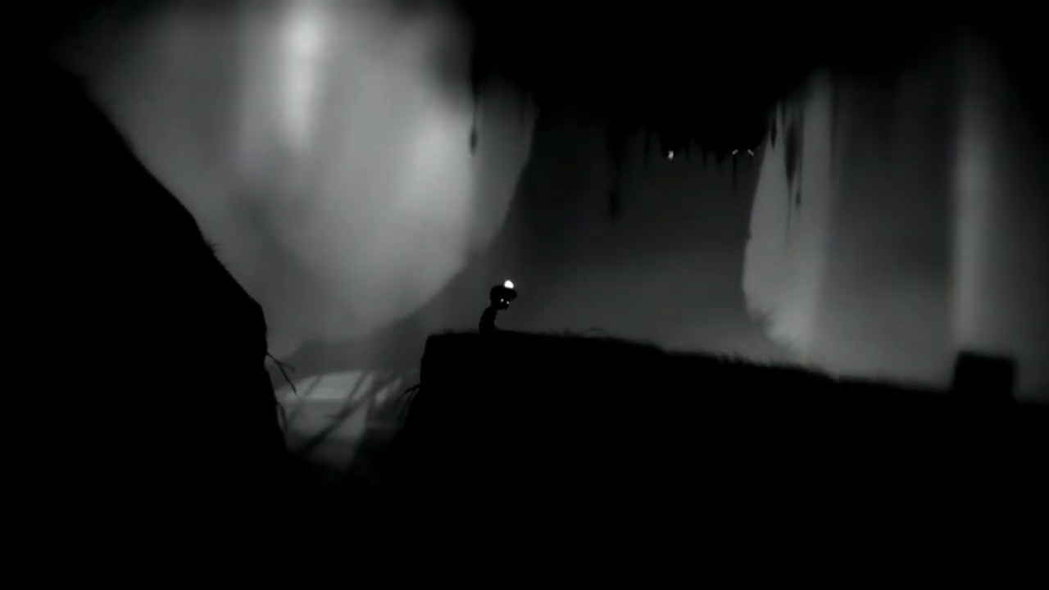
Walk the boy right off the ledge and along the grassy forest slope.
key("Right")
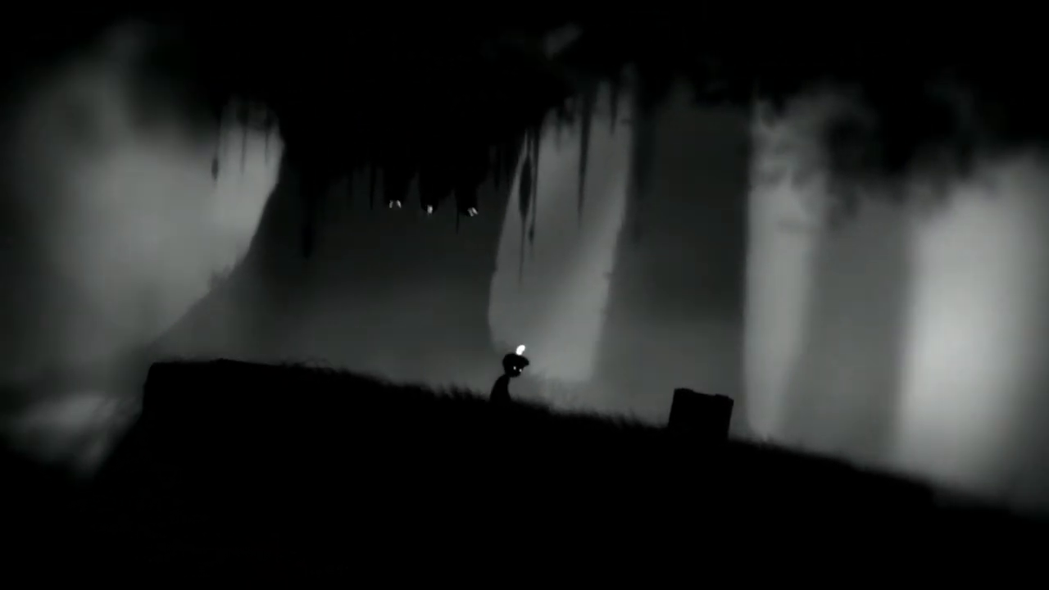